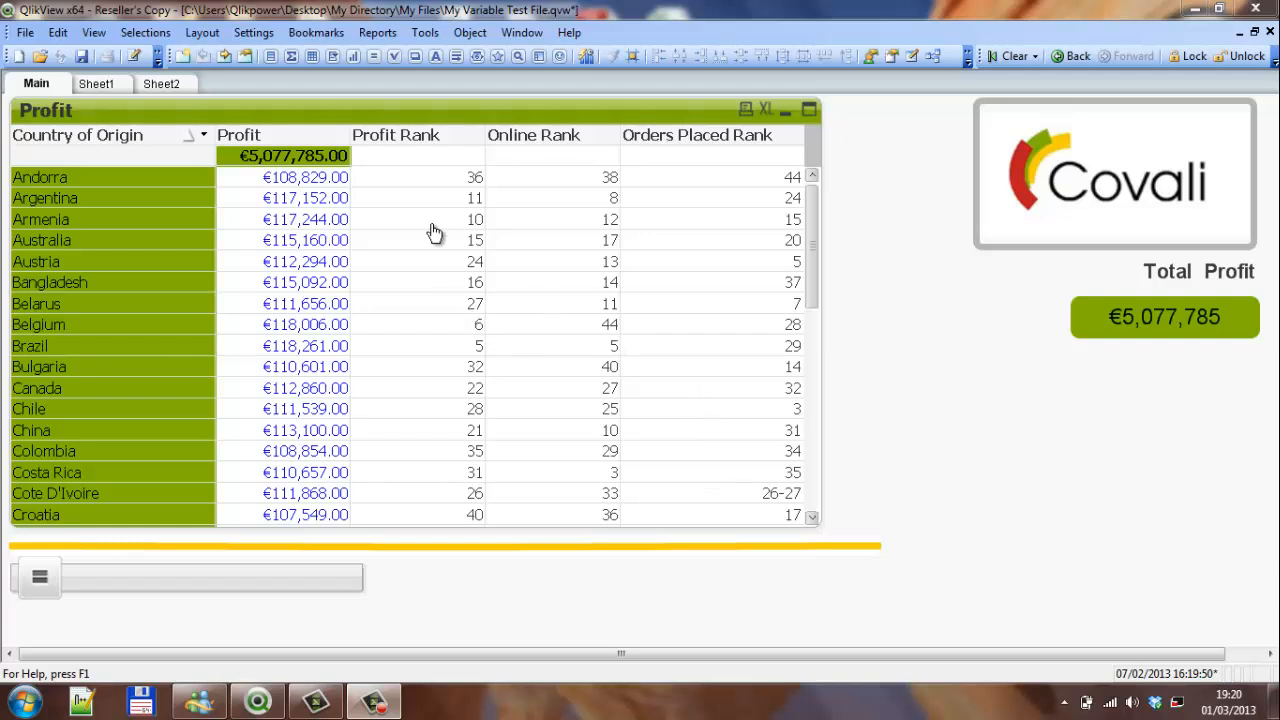
mouse_move(440, 136)
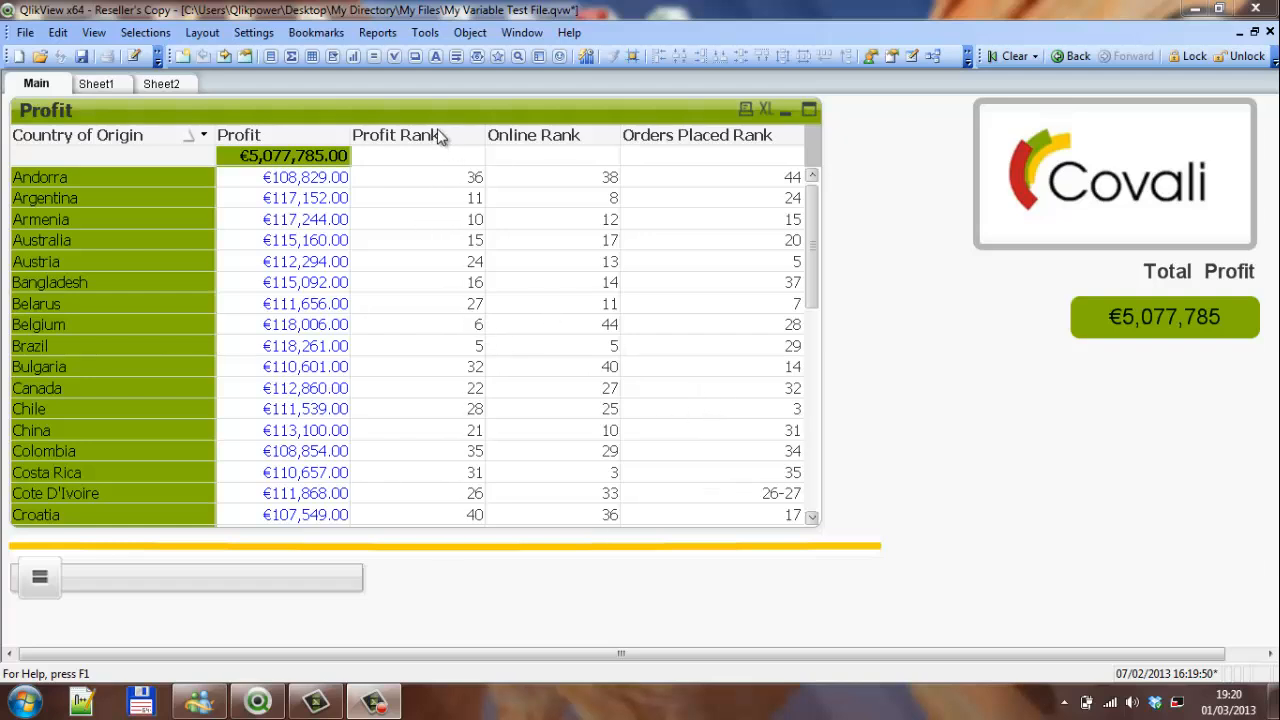
mouse_move(406, 148)
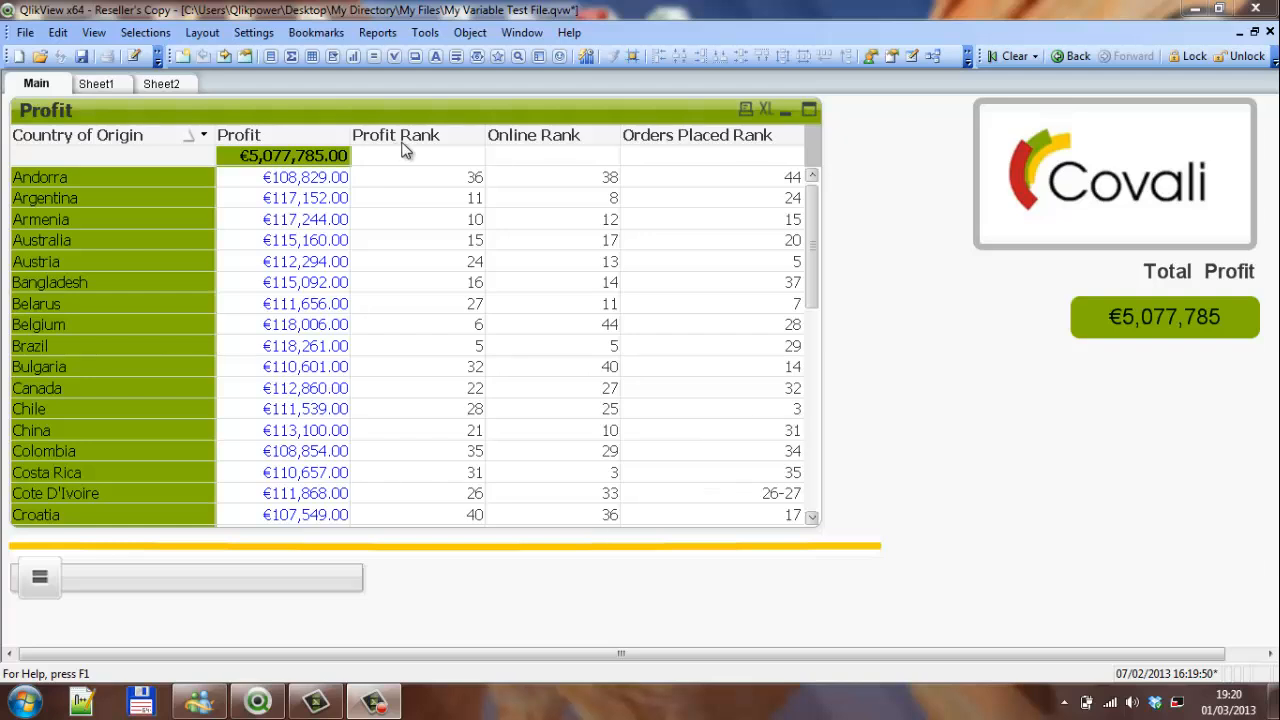
mouse_move(650, 148)
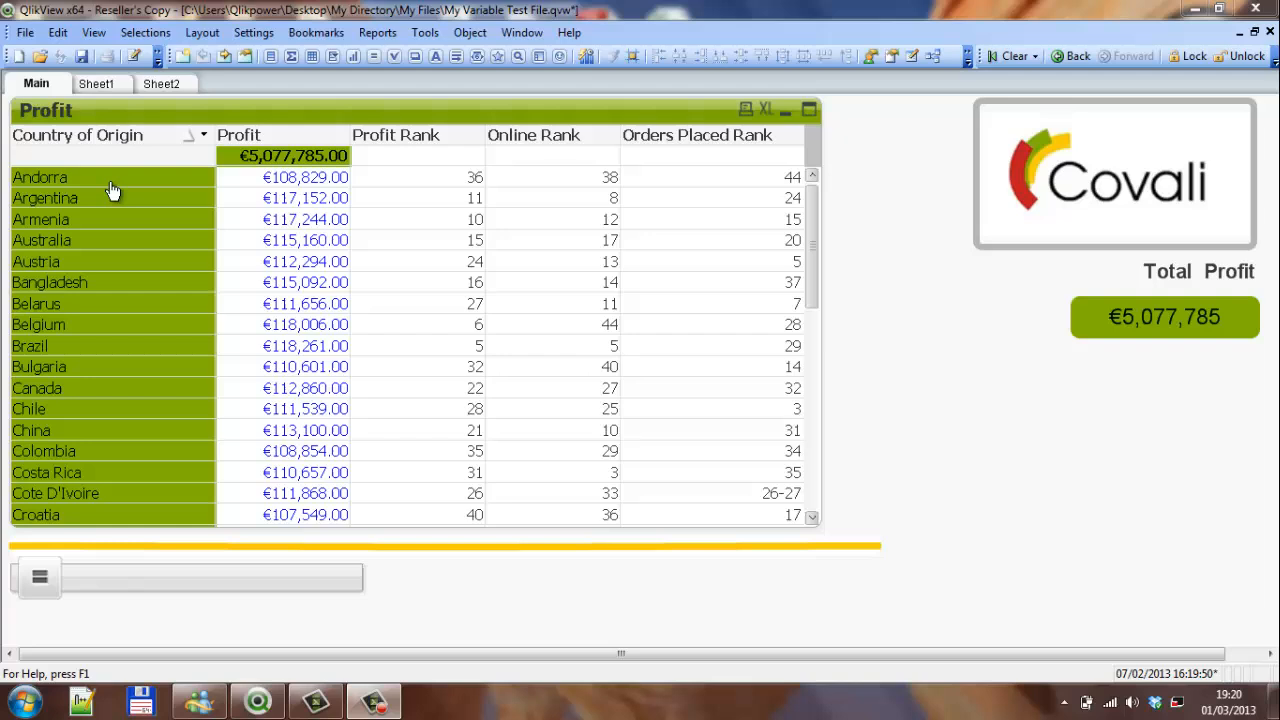
mouse_move(442, 188)
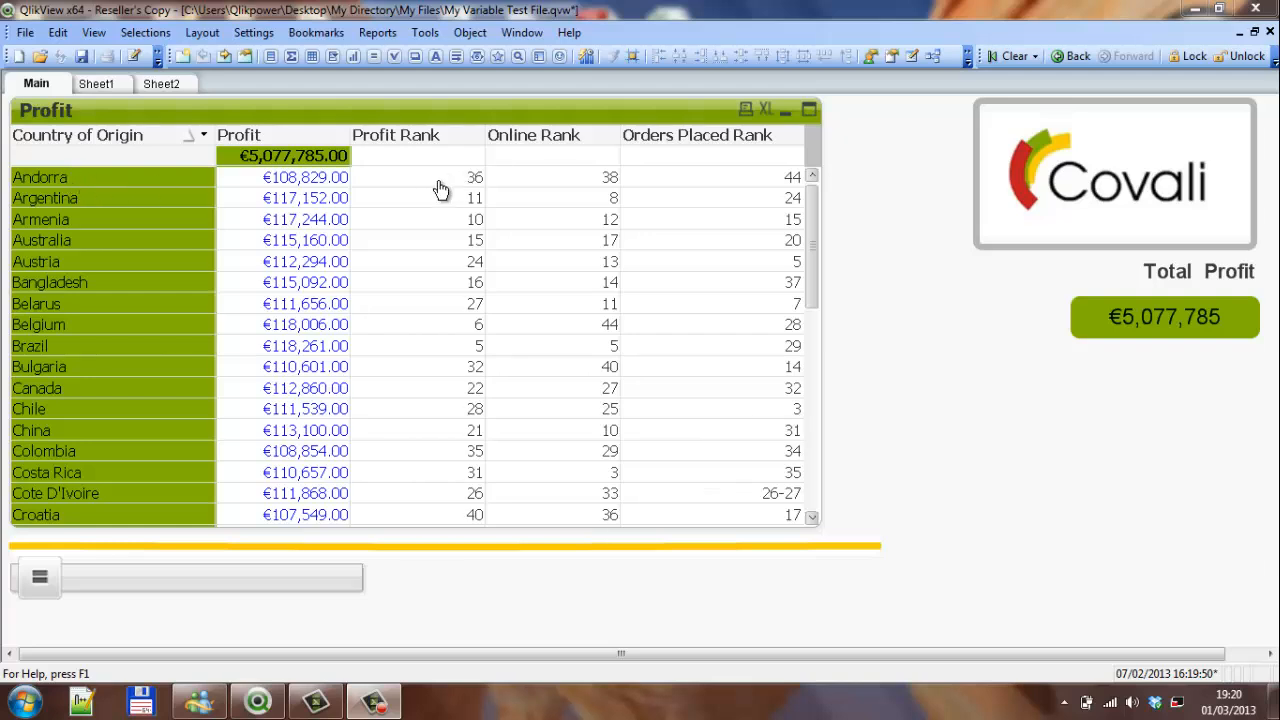
mouse_move(588, 190)
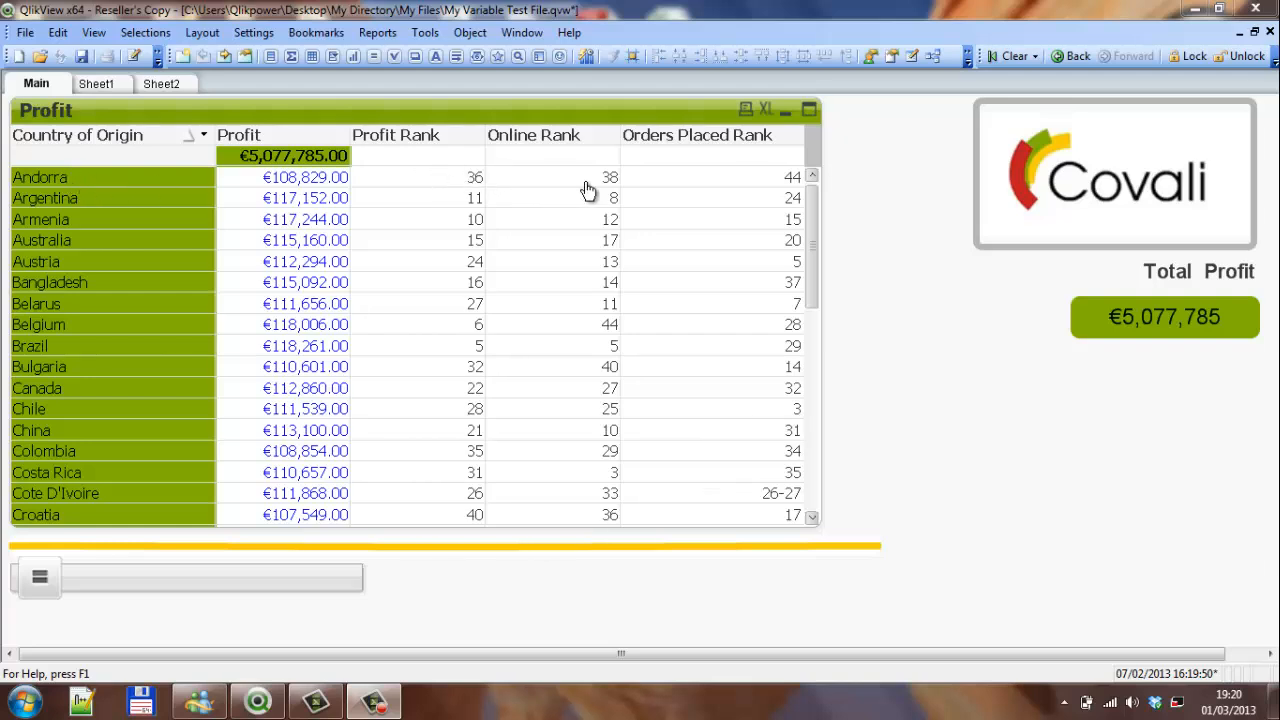
mouse_move(744, 188)
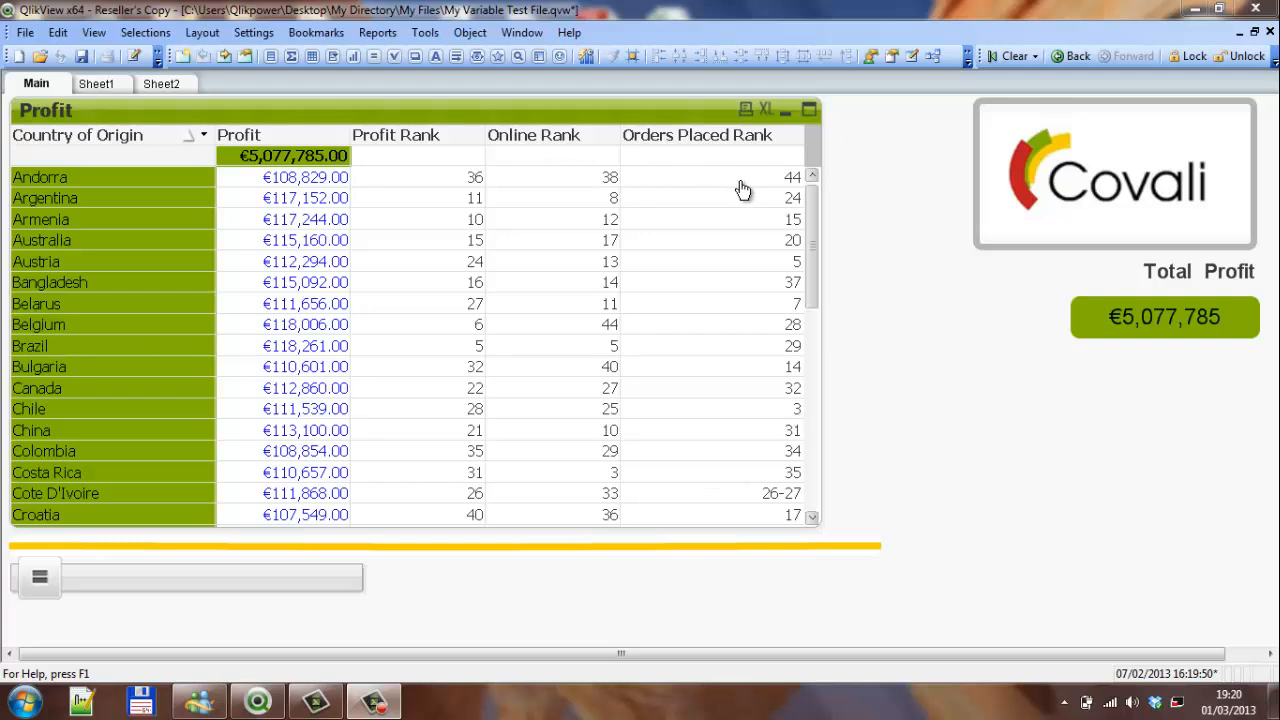
mouse_move(138, 188)
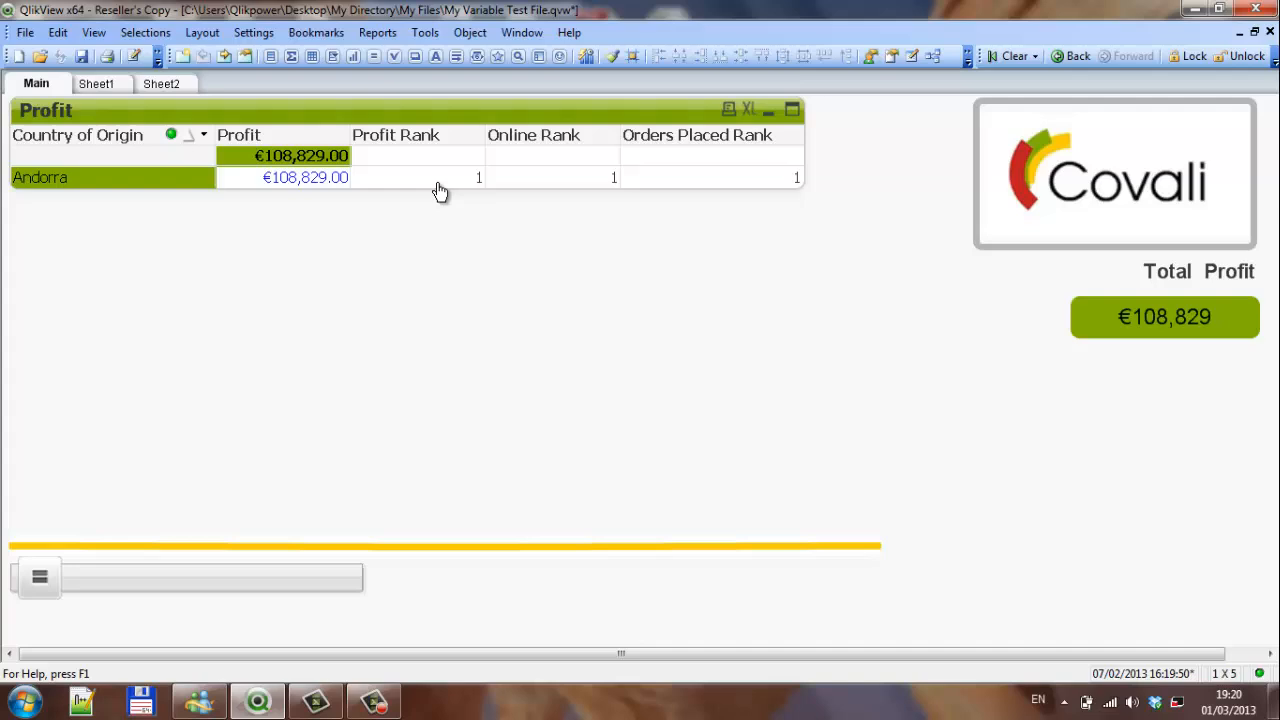
mouse_move(456, 140)
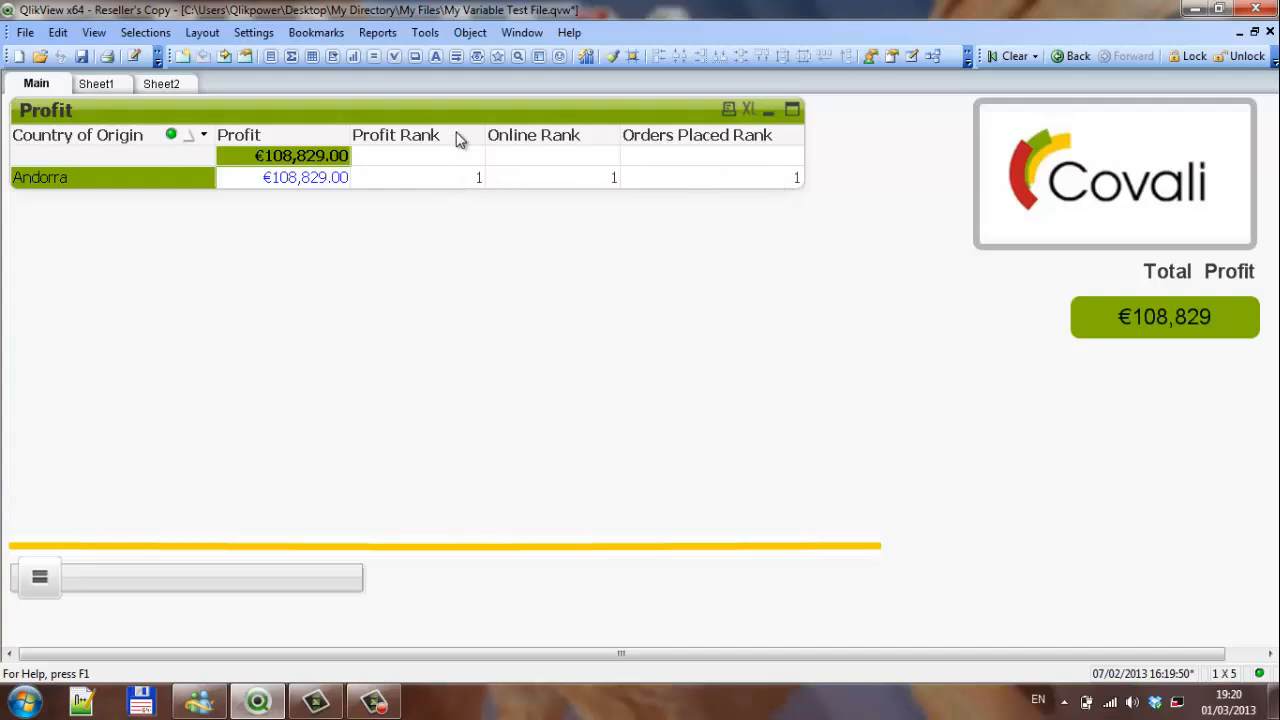
mouse_move(444, 144)
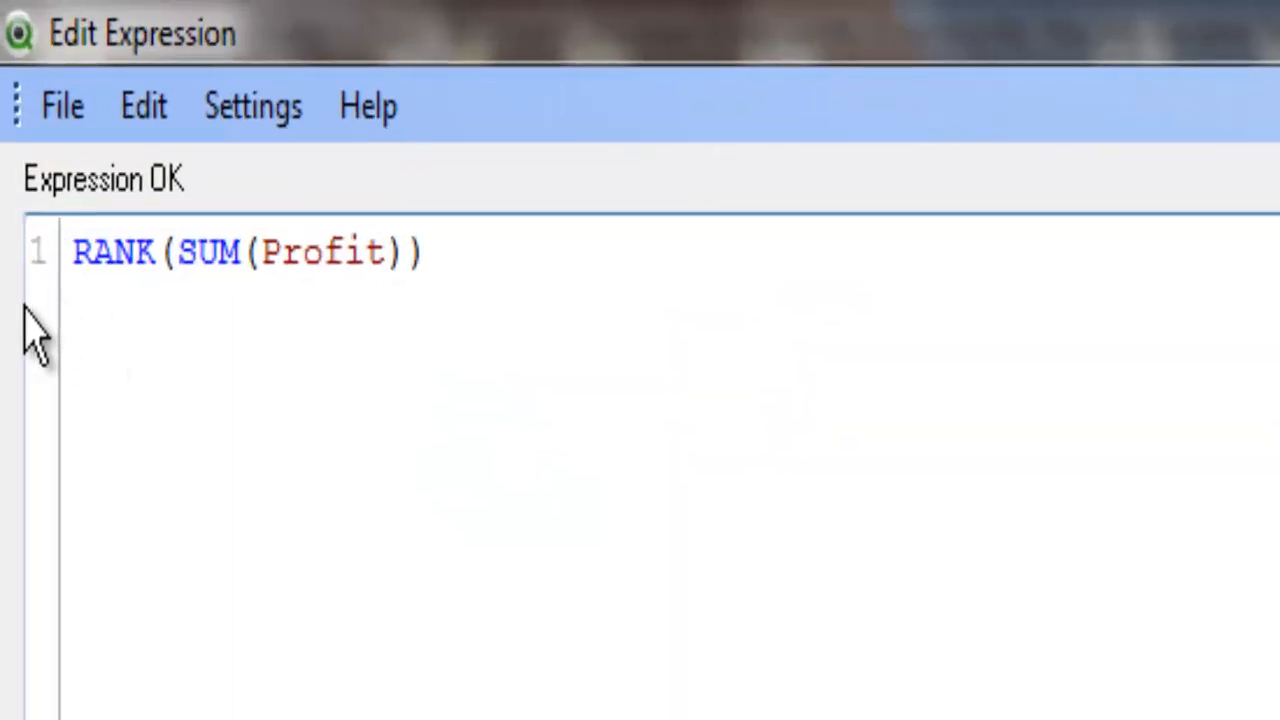
Step: Rewrite Profit Rank as AGGR(RANK(SUM({1}Profit)),[Country of Origin]) via autocomplete
type("AGGR(")
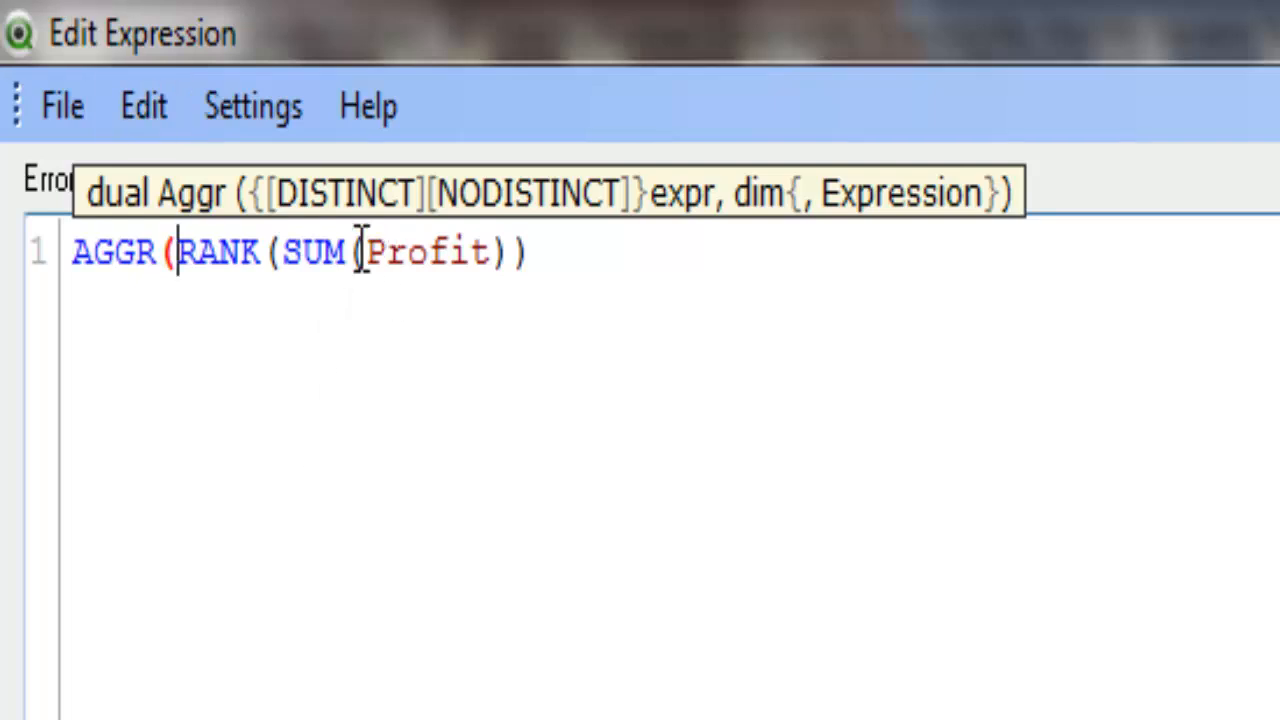
type("{}")
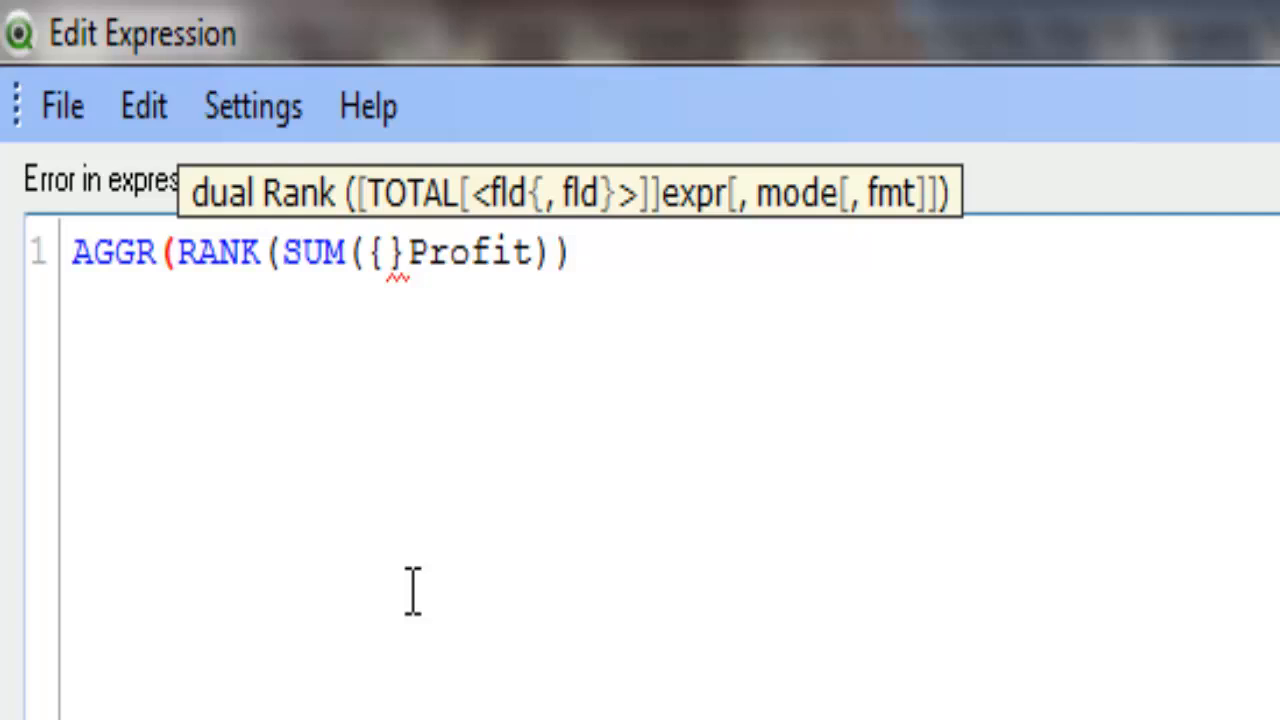
type("1")
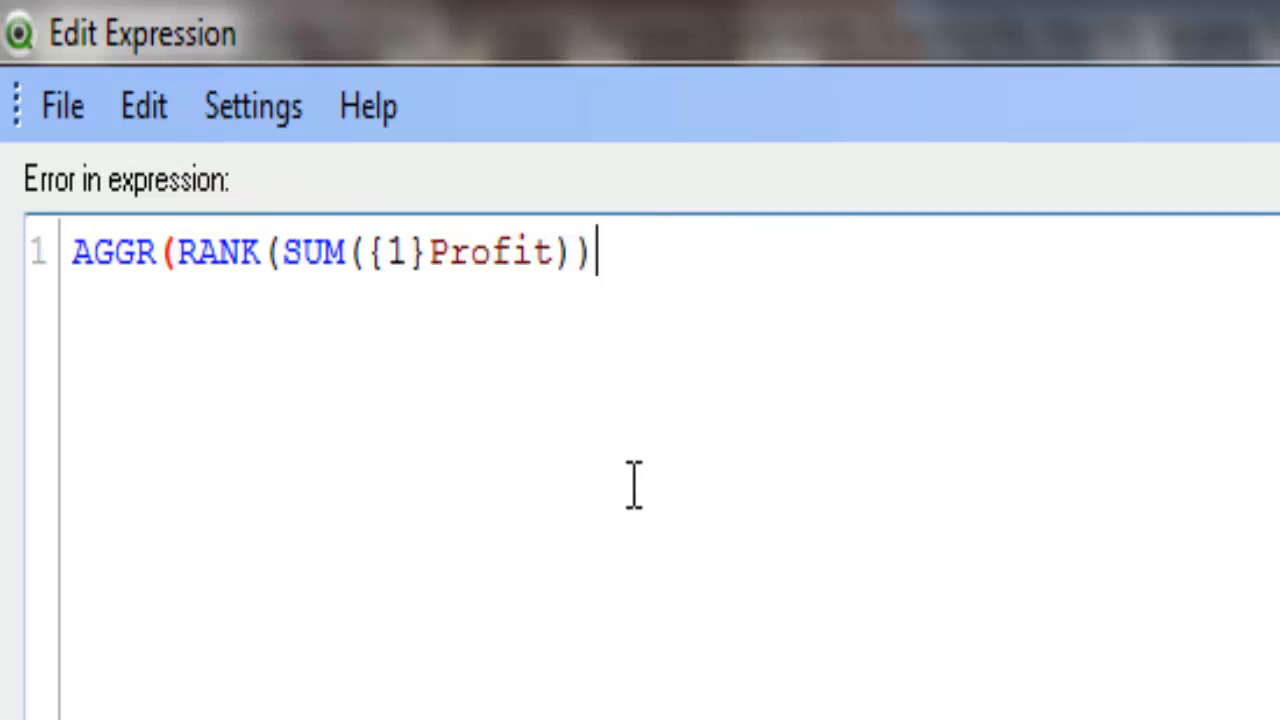
type(",")
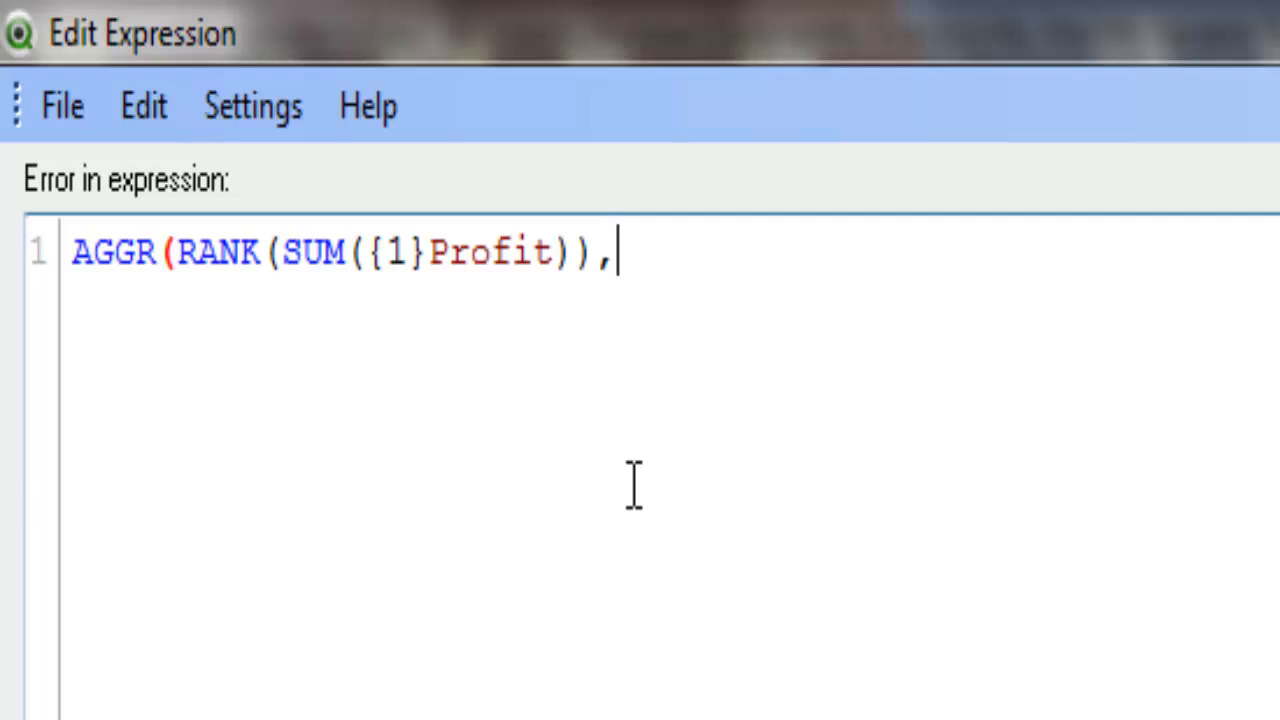
type("cOUN")
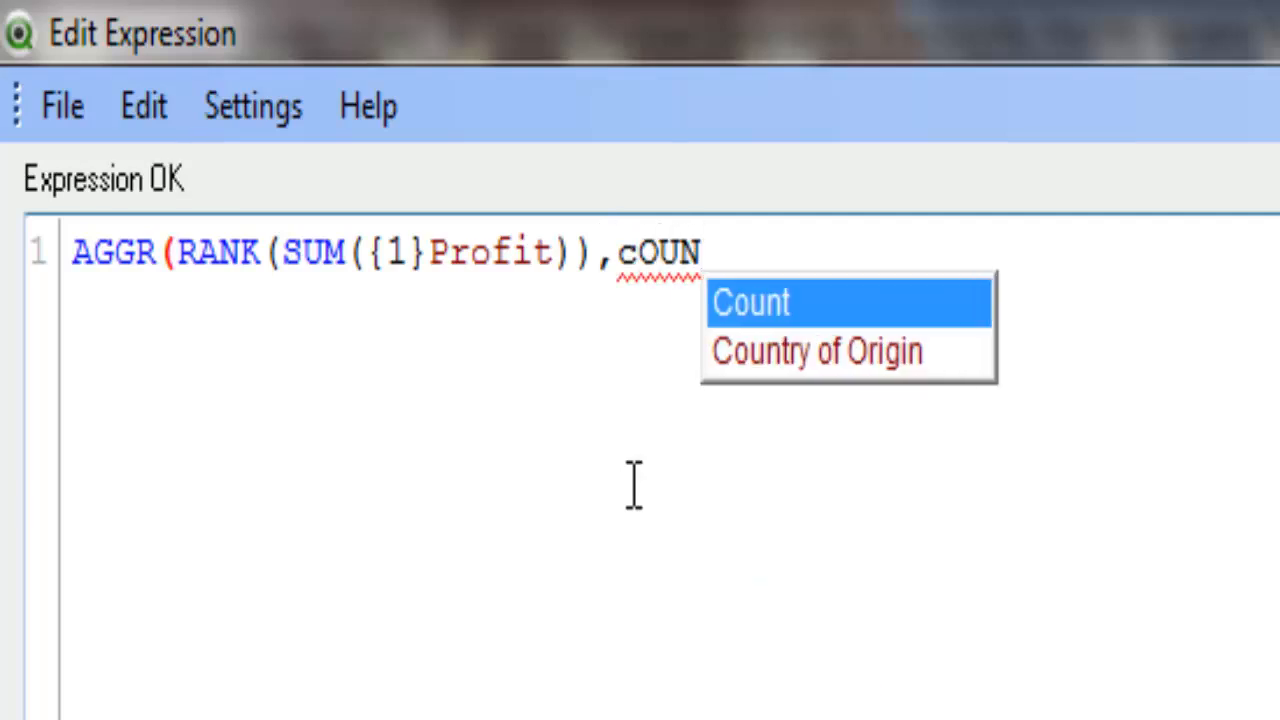
left_click(816, 352)
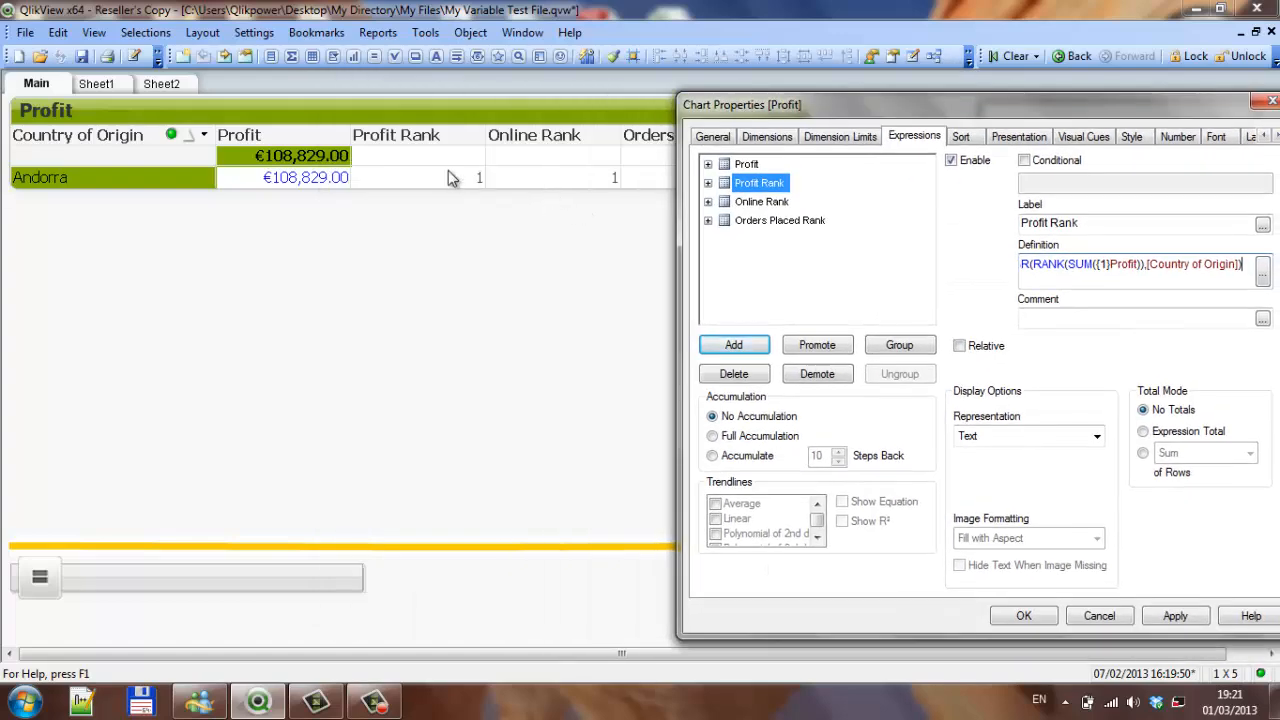
Step: Apply and confirm the changes so Andorra's Profit Rank updates to 36
left_click(1176, 616)
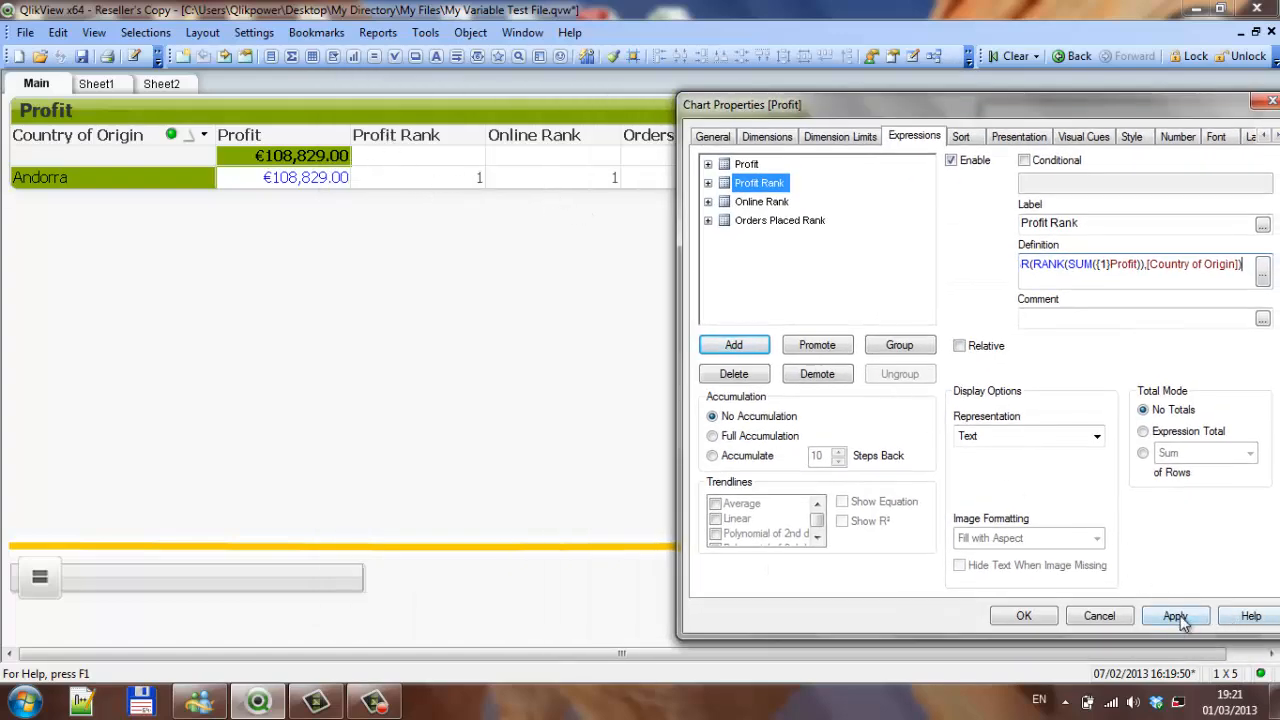
left_click(1176, 616)
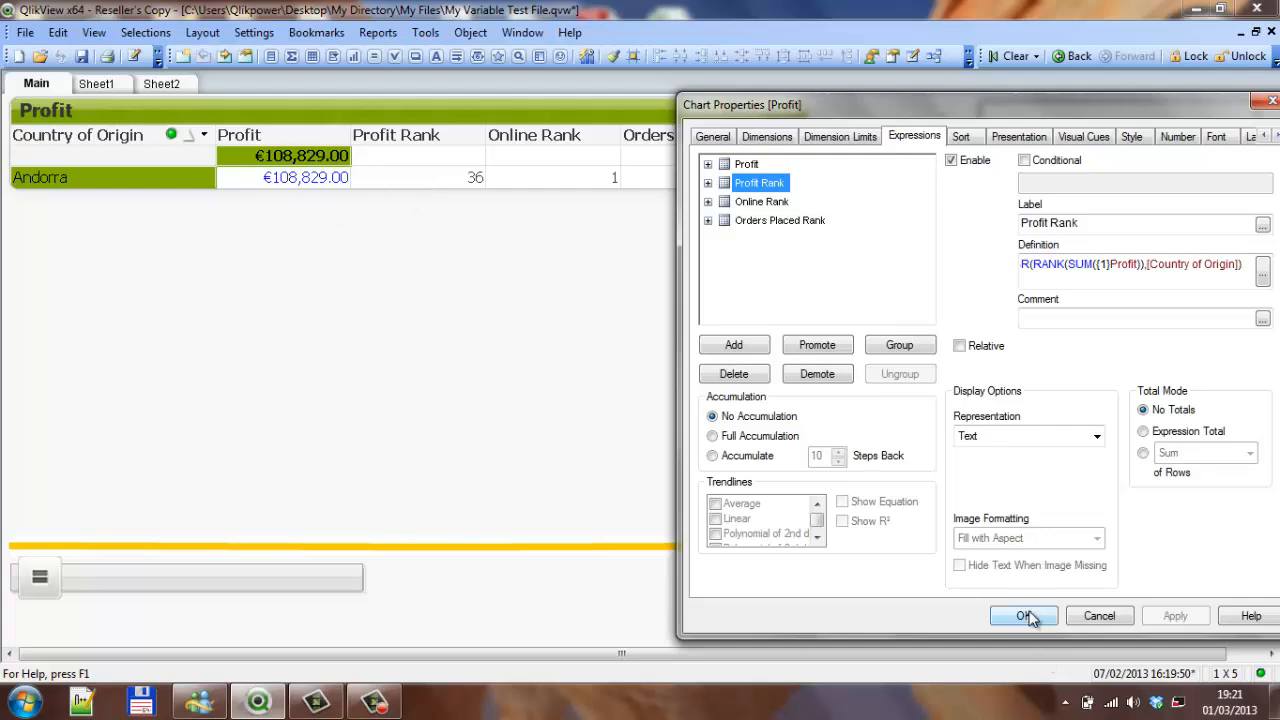
left_click(1022, 616)
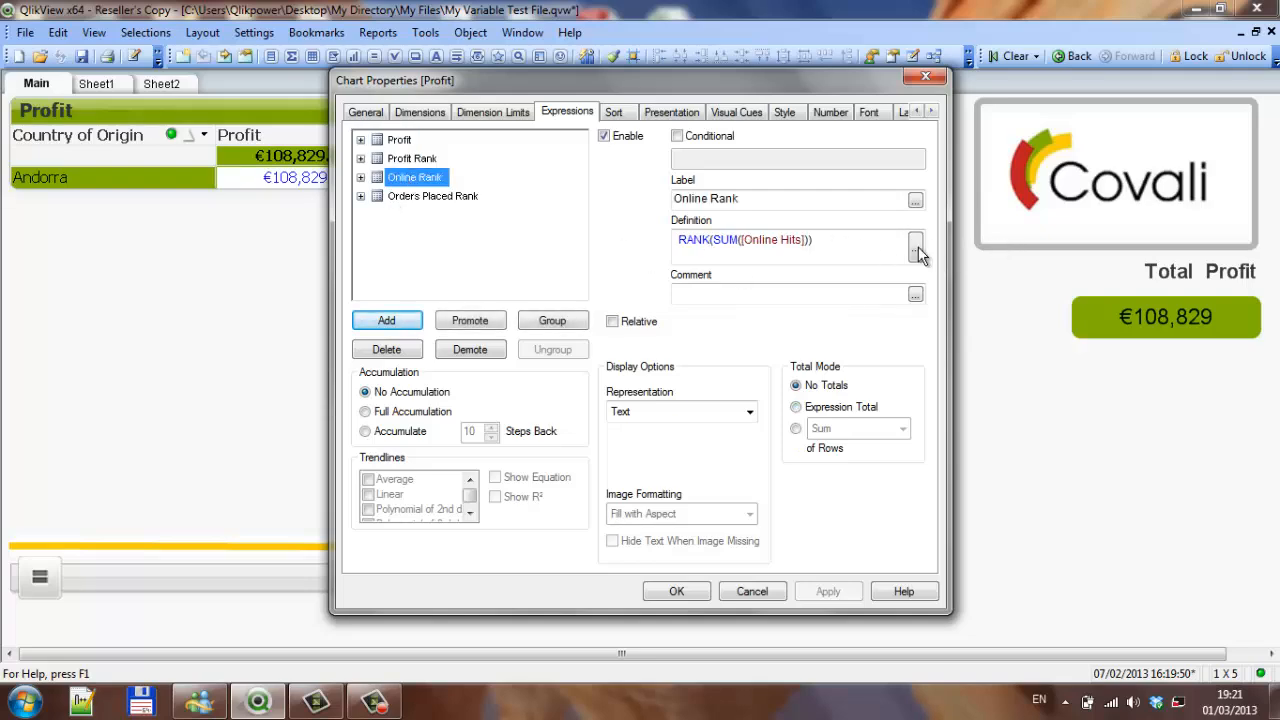
Step: Rewrite Online Rank as aggr(RANK(SUM({1}[Online Hits])),[Country of Origin]) and confirm Expression OK
left_click(914, 244)
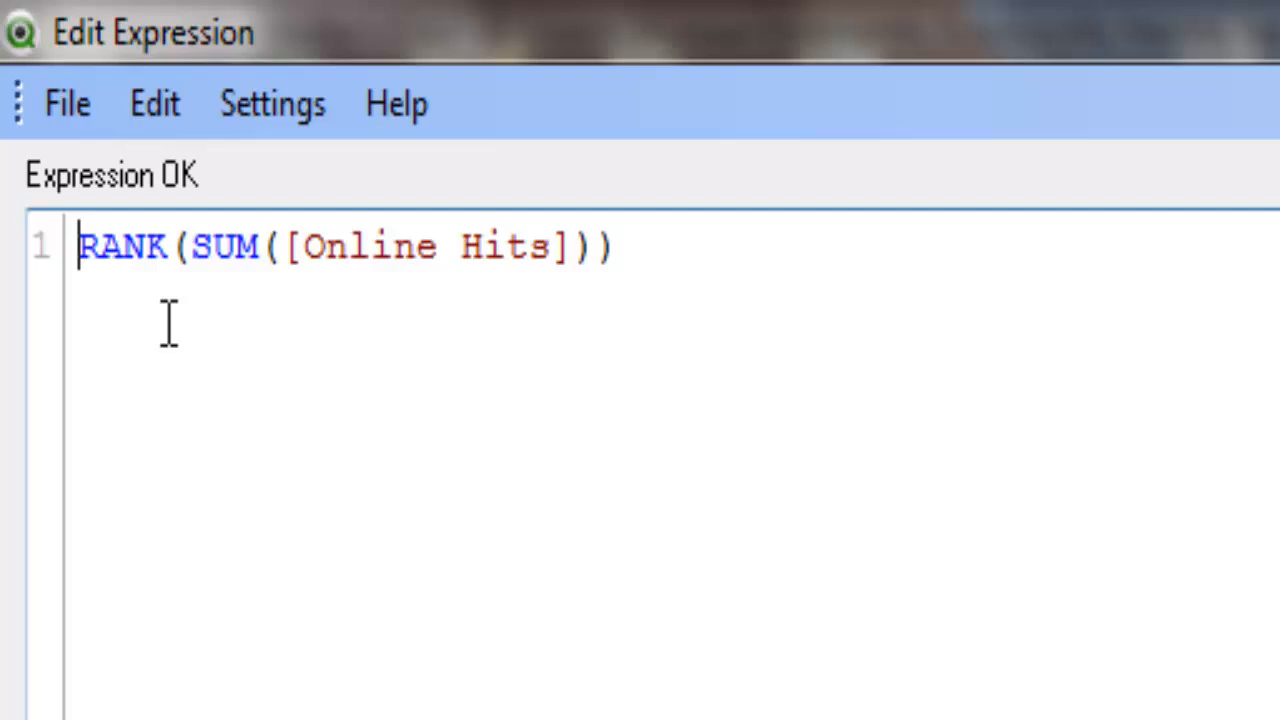
type("aggr")
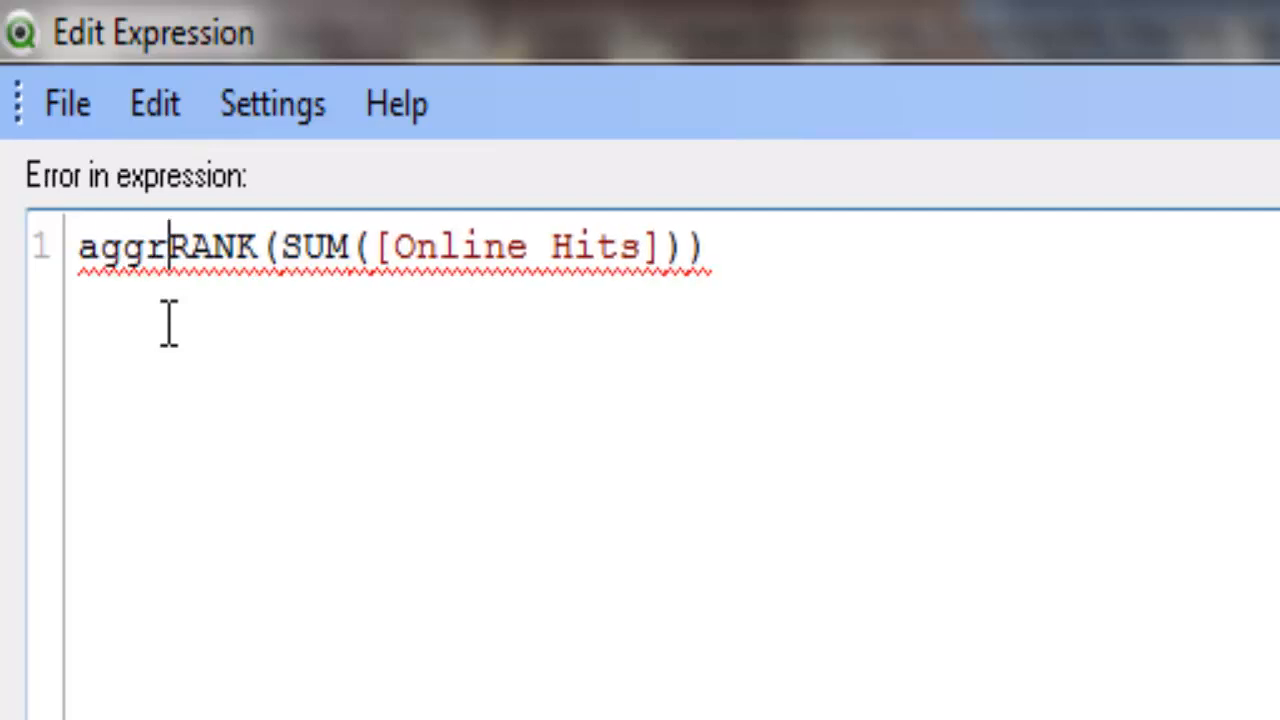
type("(")
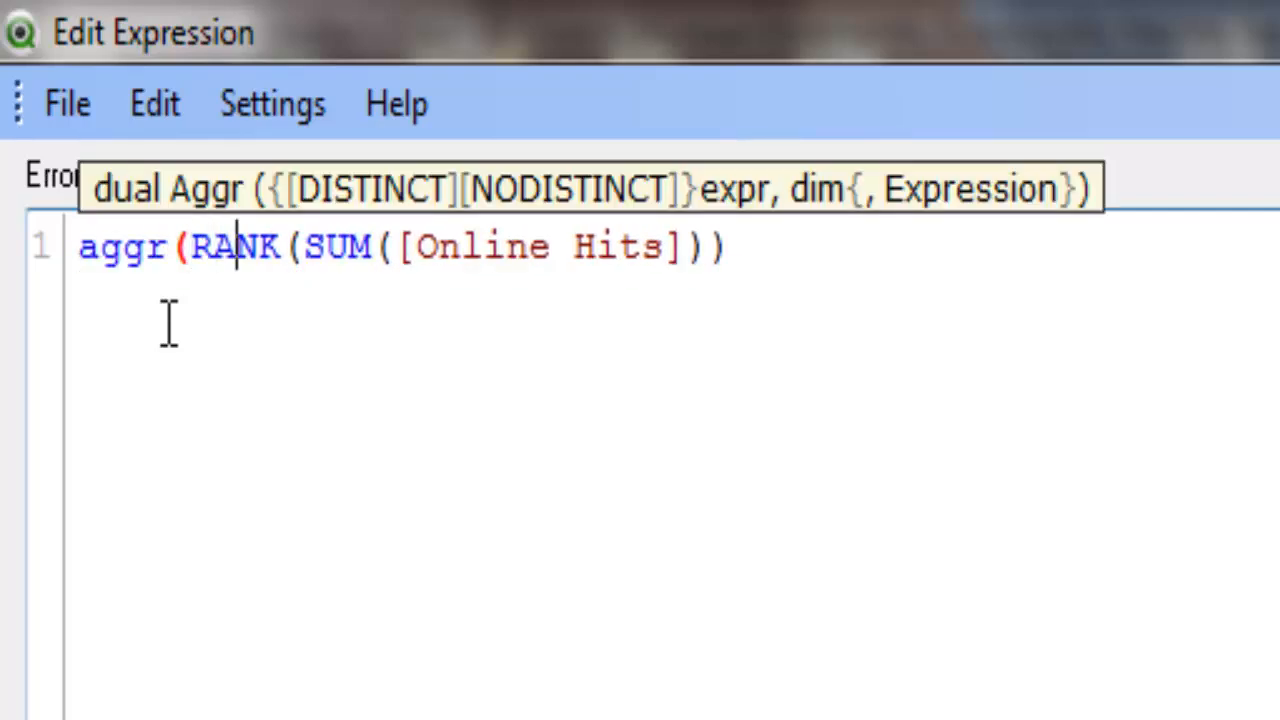
type("{}")
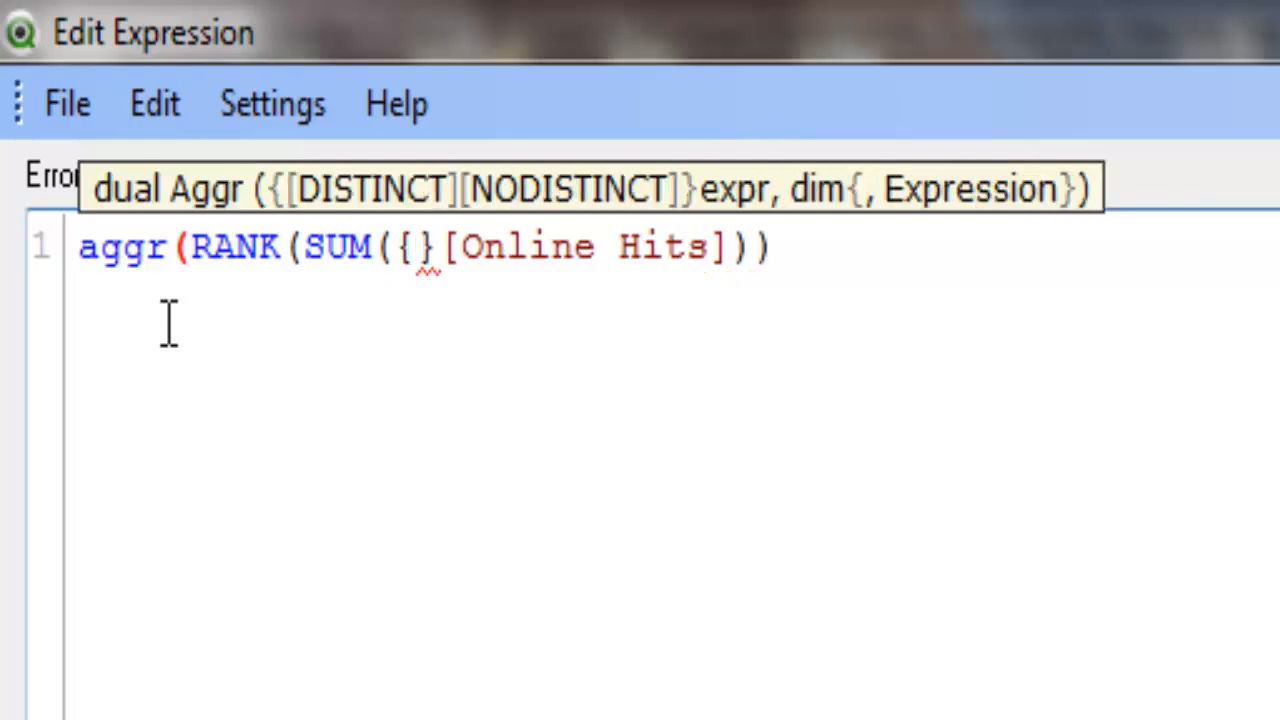
type("1")
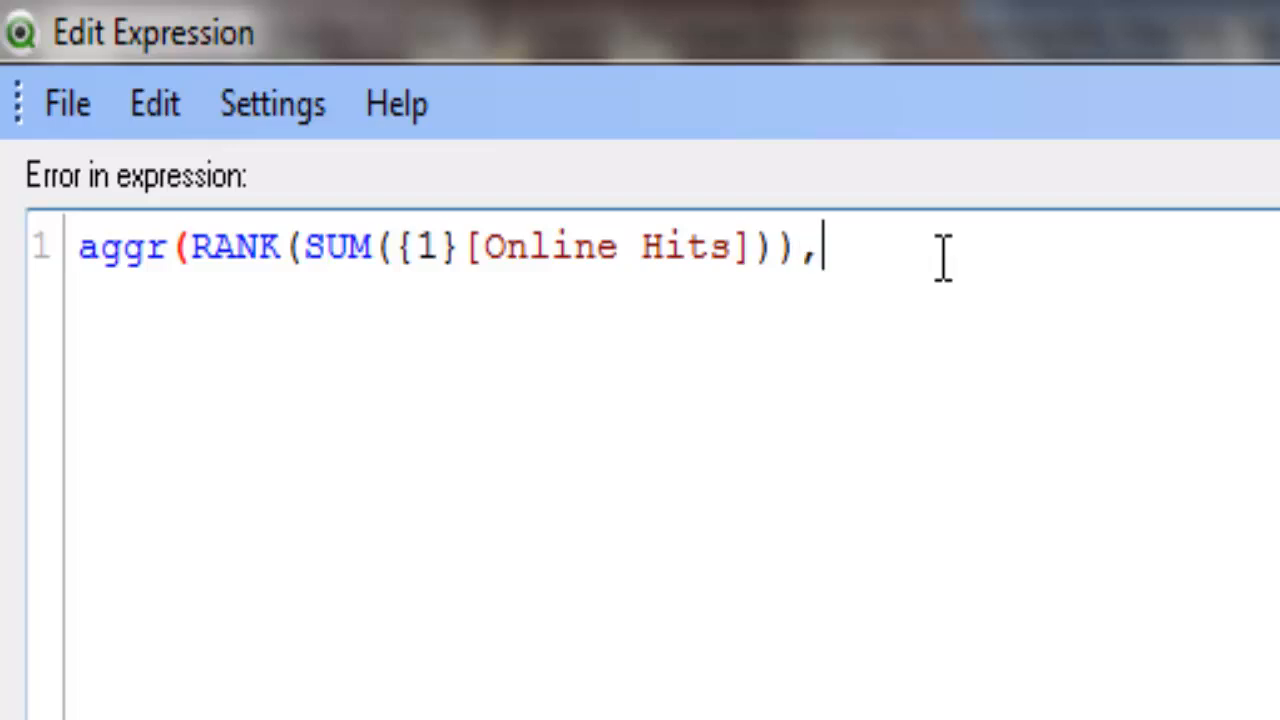
type("Cou")
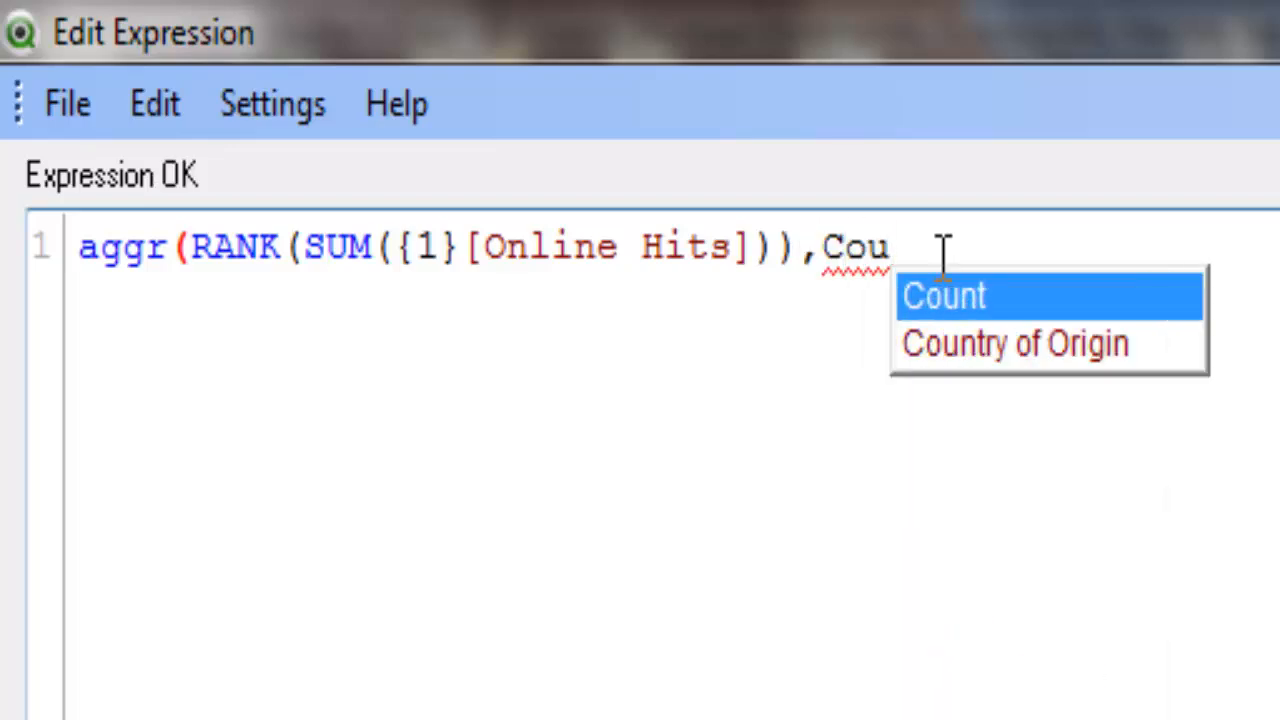
left_click(1012, 344)
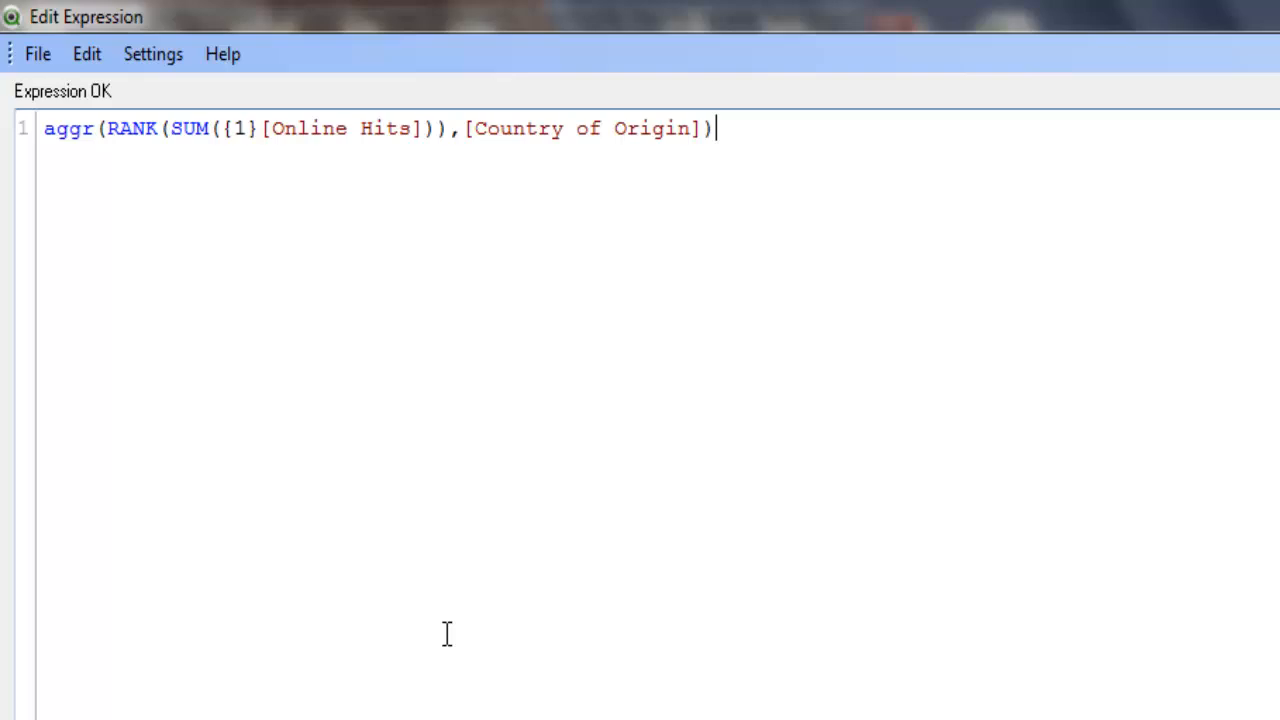
left_click(676, 592)
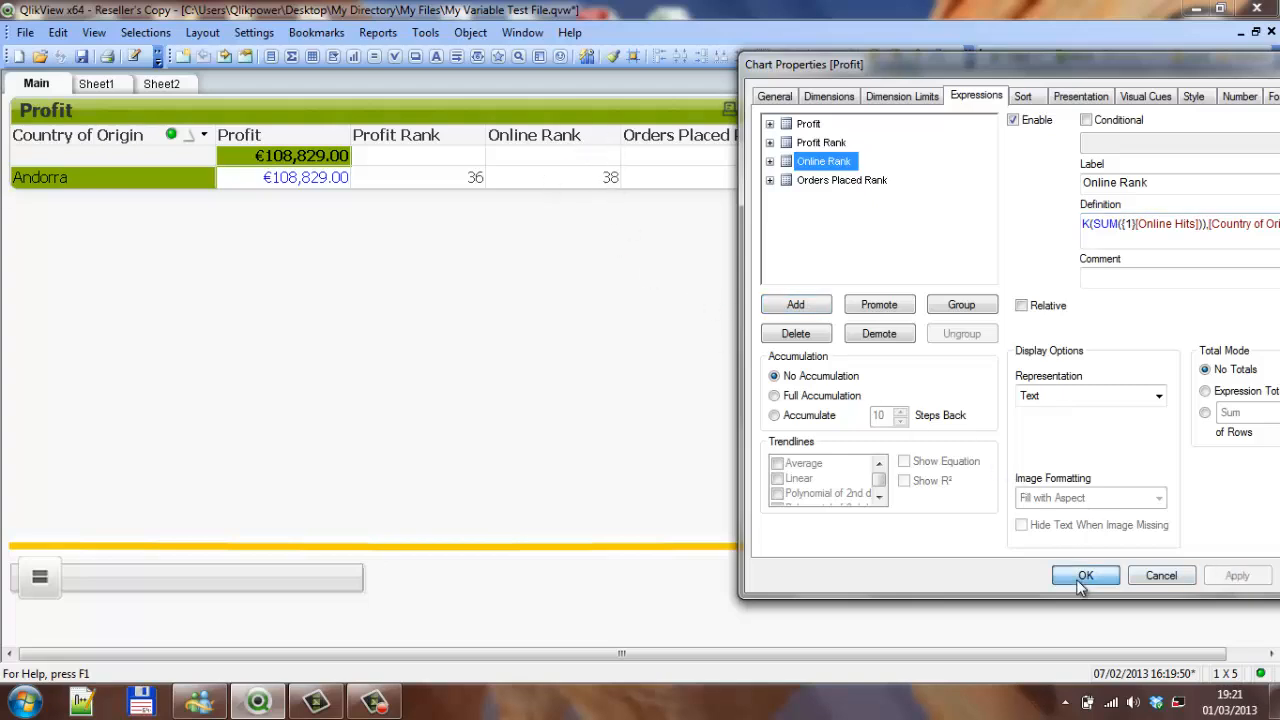
Step: Apply the chart properties so Andorra shows Profit Rank 36 and Online Rank 38
left_click(1084, 576)
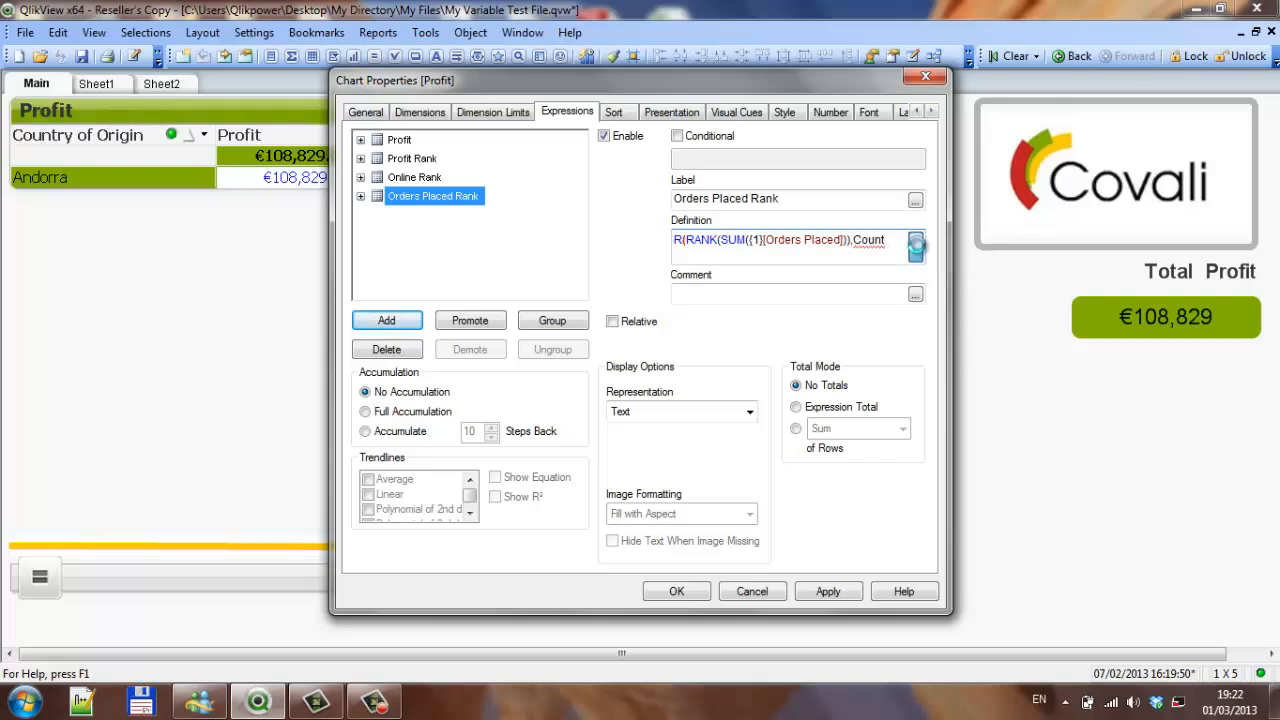
Step: Complete Orders Placed Rank as AGGR(RANK(SUM({1}[Orders Placed])),[Country of Origin])
left_click(916, 244)
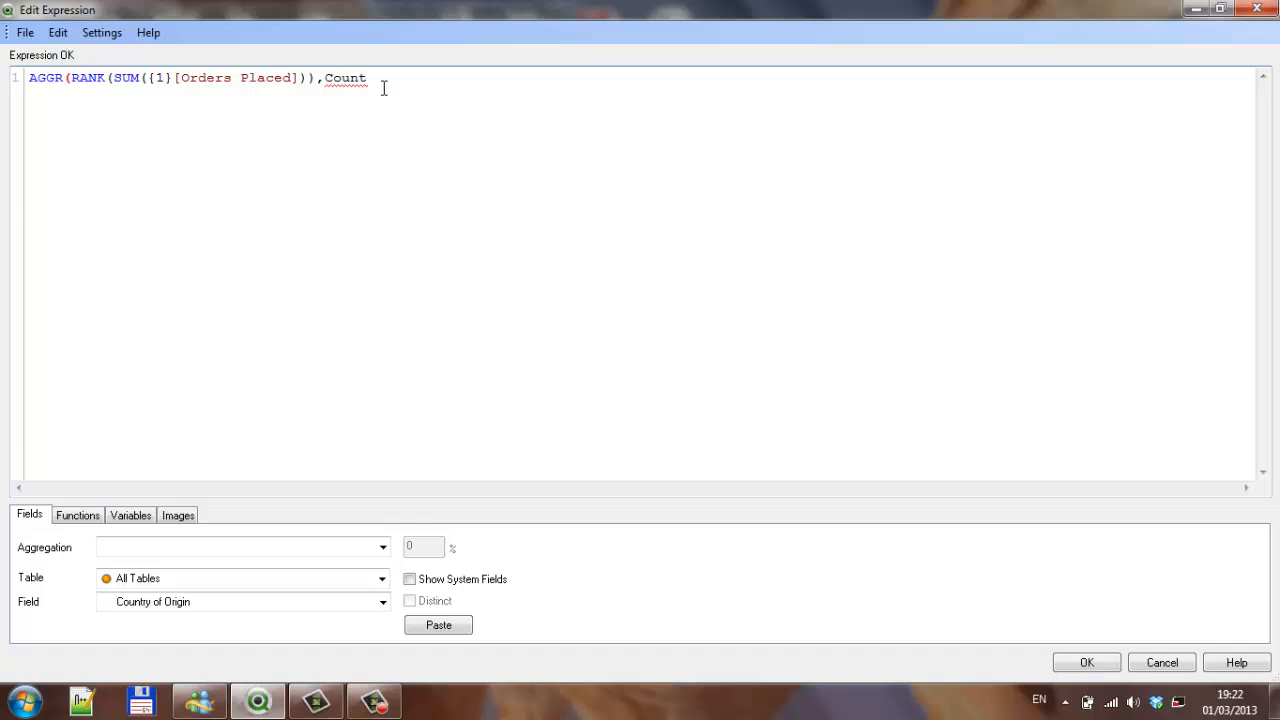
type("RY")
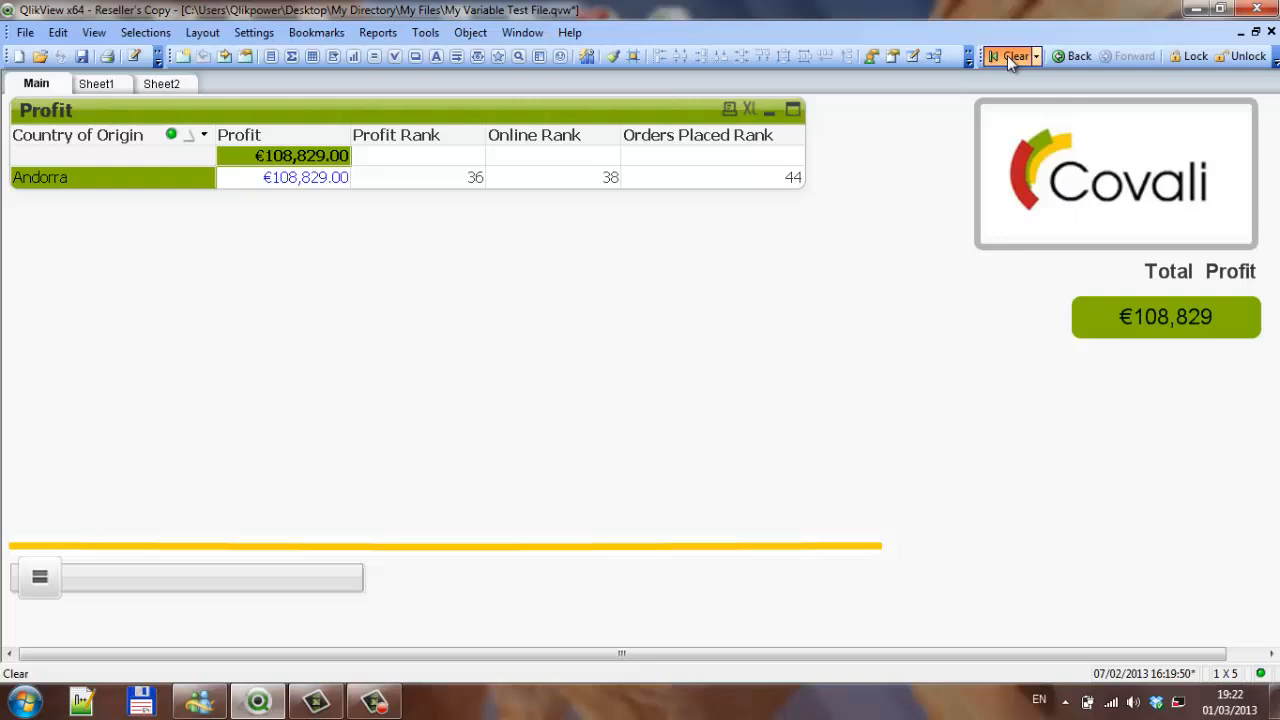
Step: Clear all selections to review Austria at €112,294 with ranks 24, 13 and 5
left_click(1012, 56)
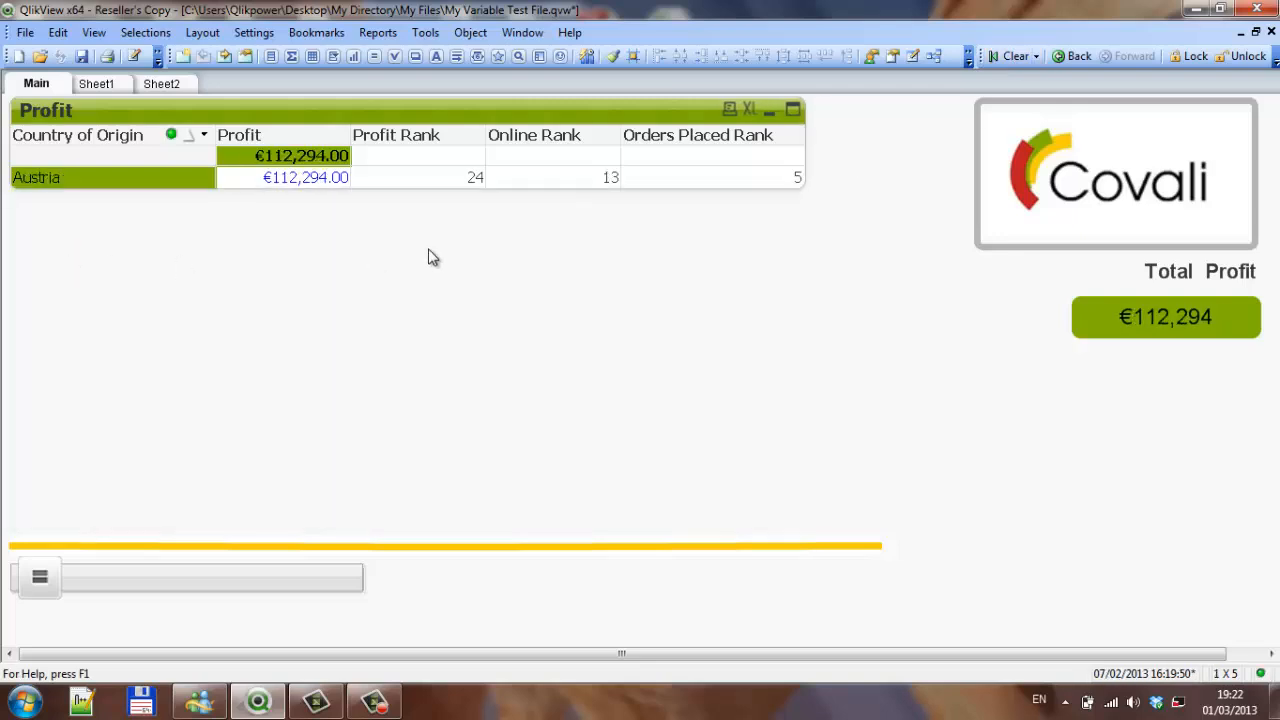
mouse_move(596, 188)
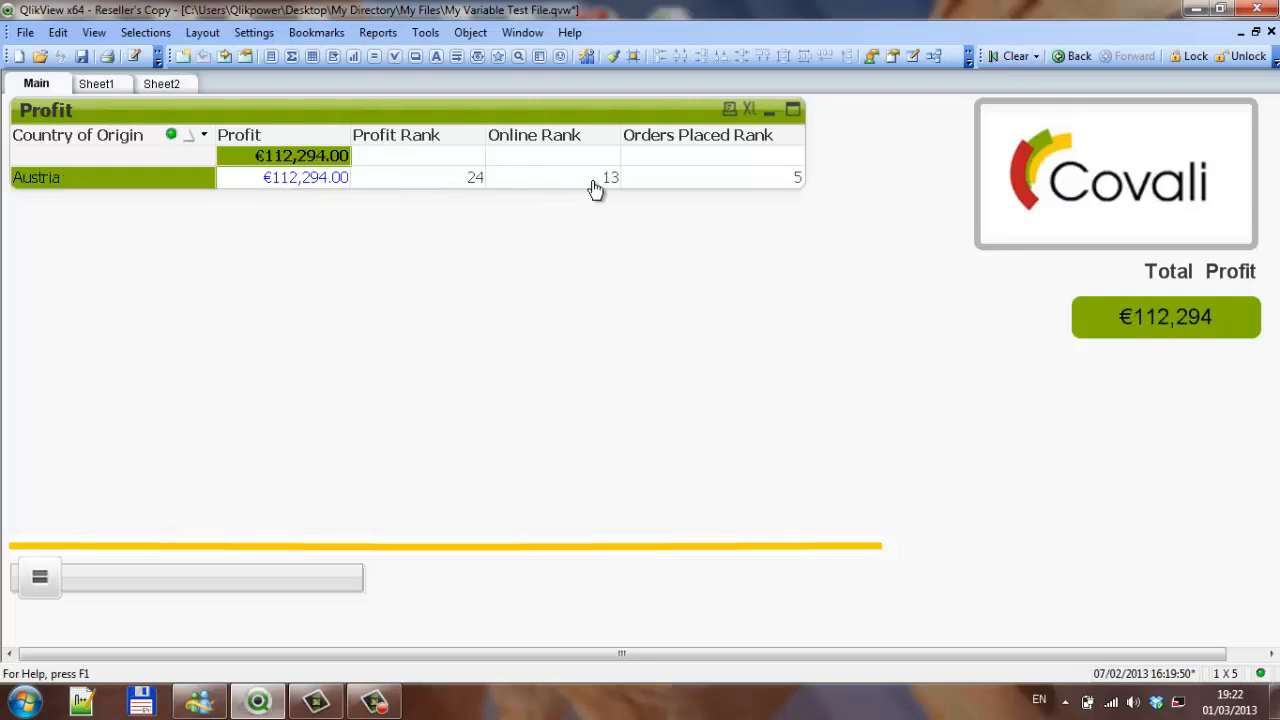
mouse_move(576, 196)
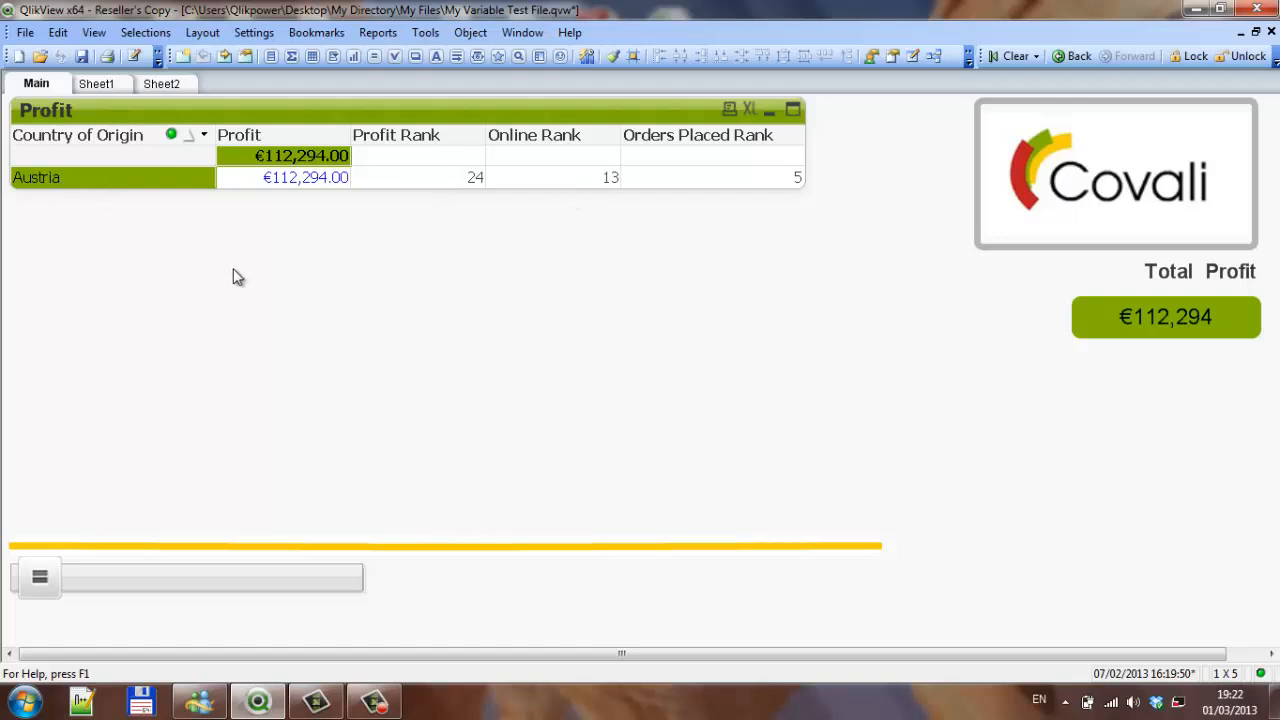
mouse_move(770, 190)
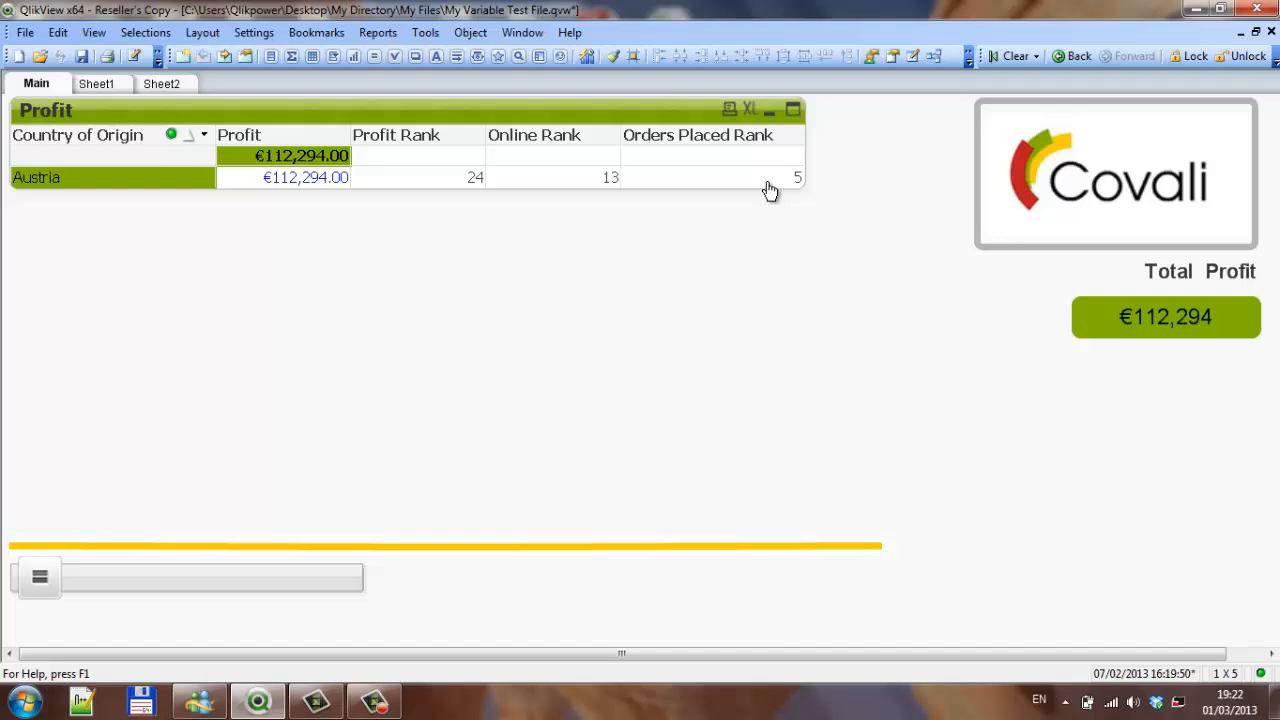
mouse_move(704, 194)
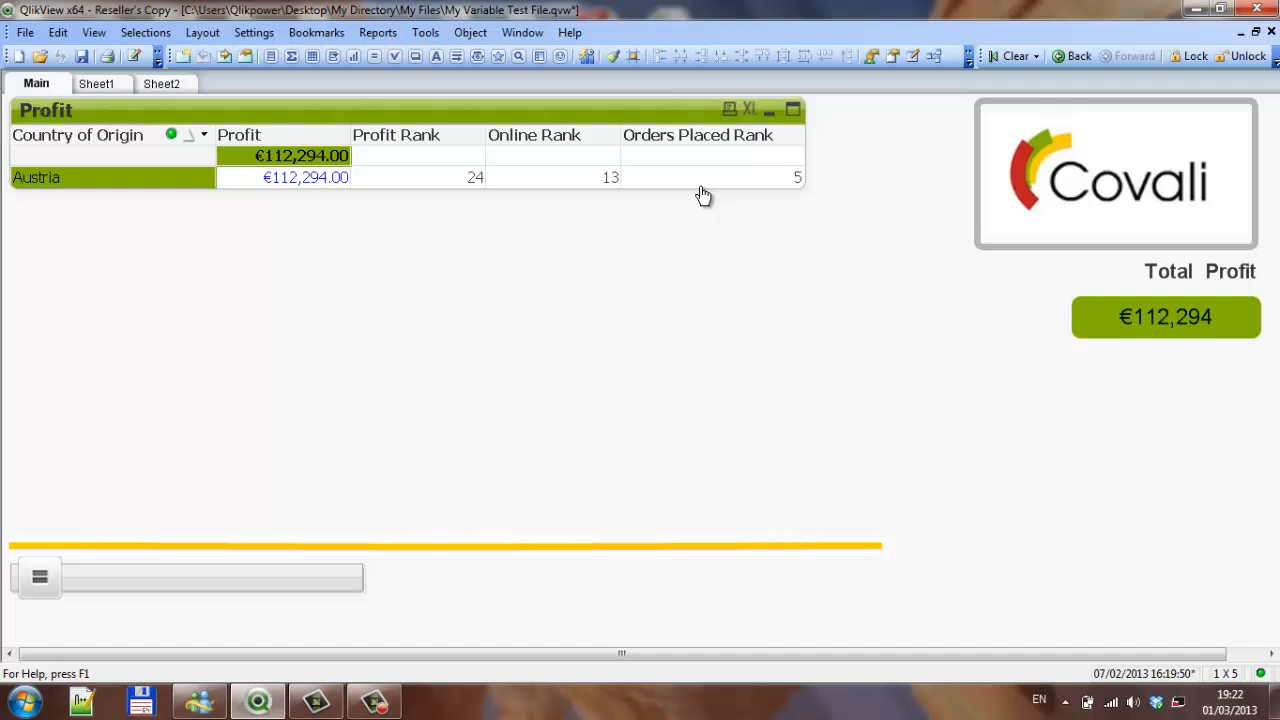
mouse_move(704, 194)
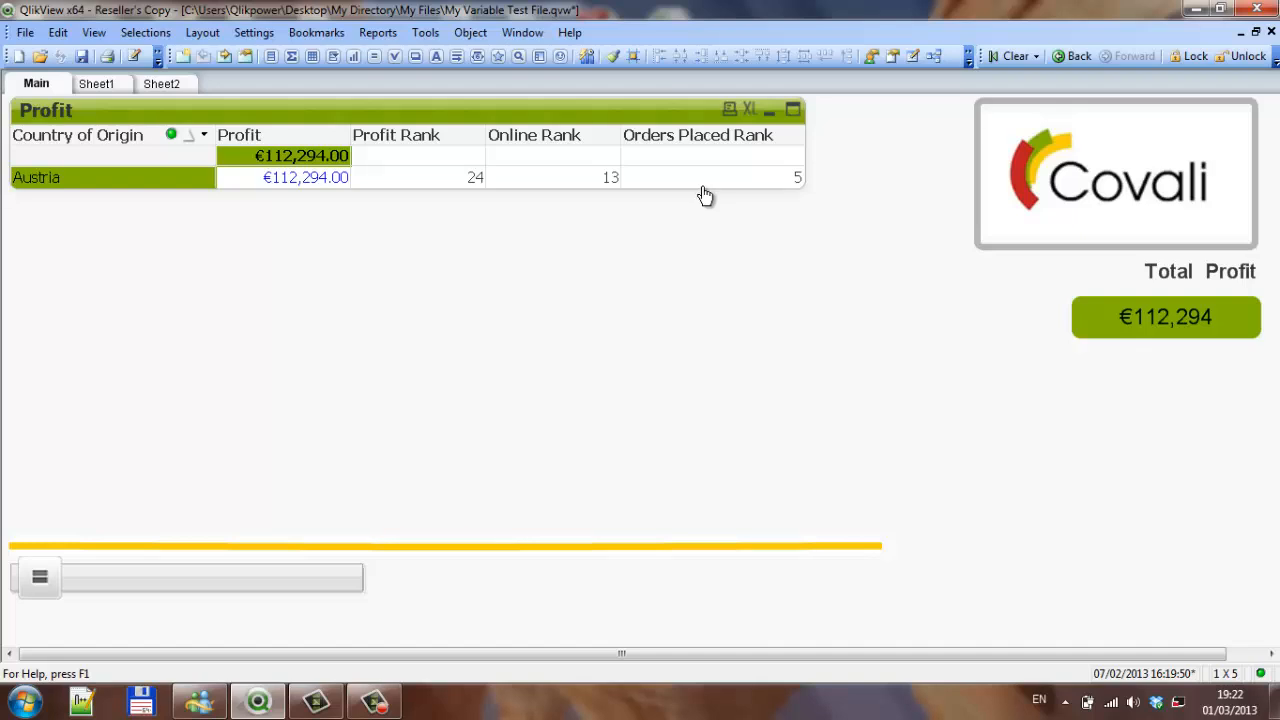